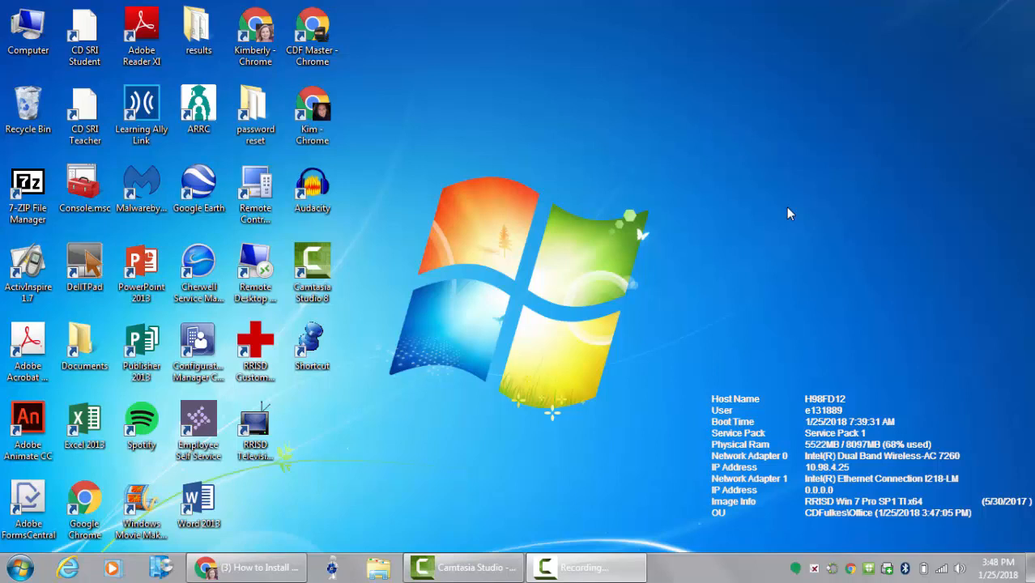
{"action": "mouse_move", "coordinate": [799, 229]}
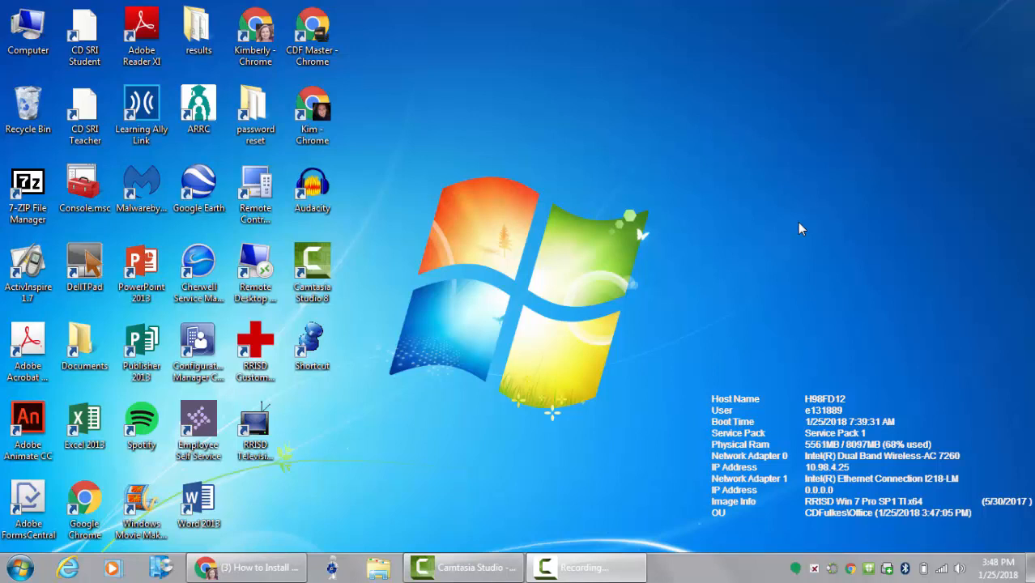
{"action": "mouse_move", "coordinate": [789, 227]}
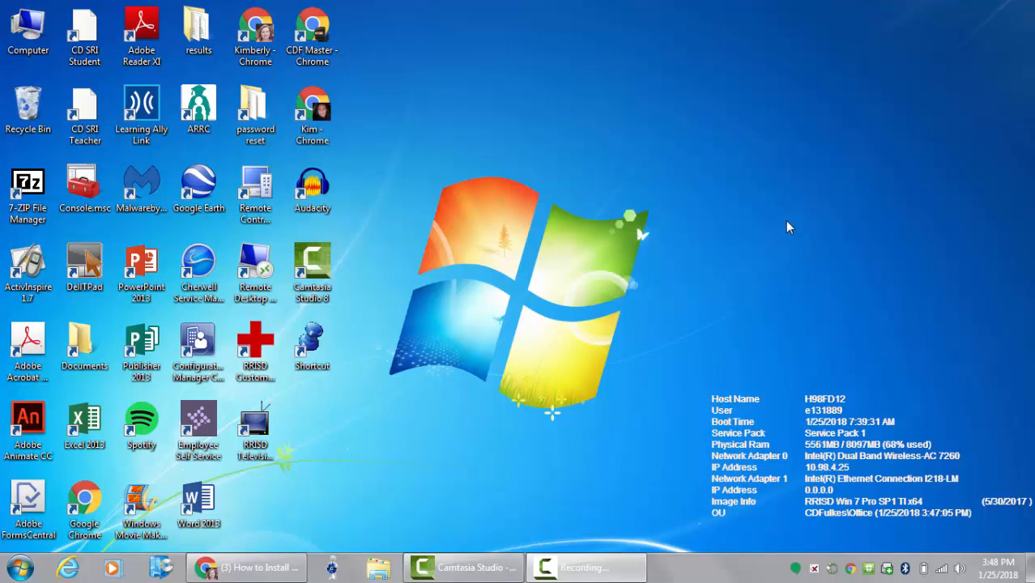
{"action": "mouse_move", "coordinate": [963, 545]}
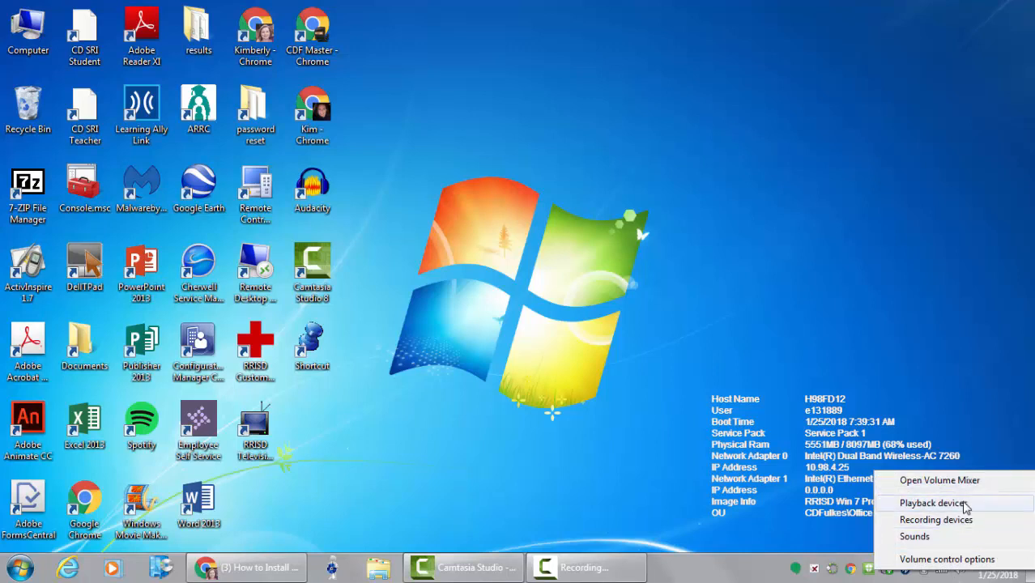
Select the Realtek Speakers / Headphones device in the playback devices list.
{"action": "left_click", "coordinate": [932, 502]}
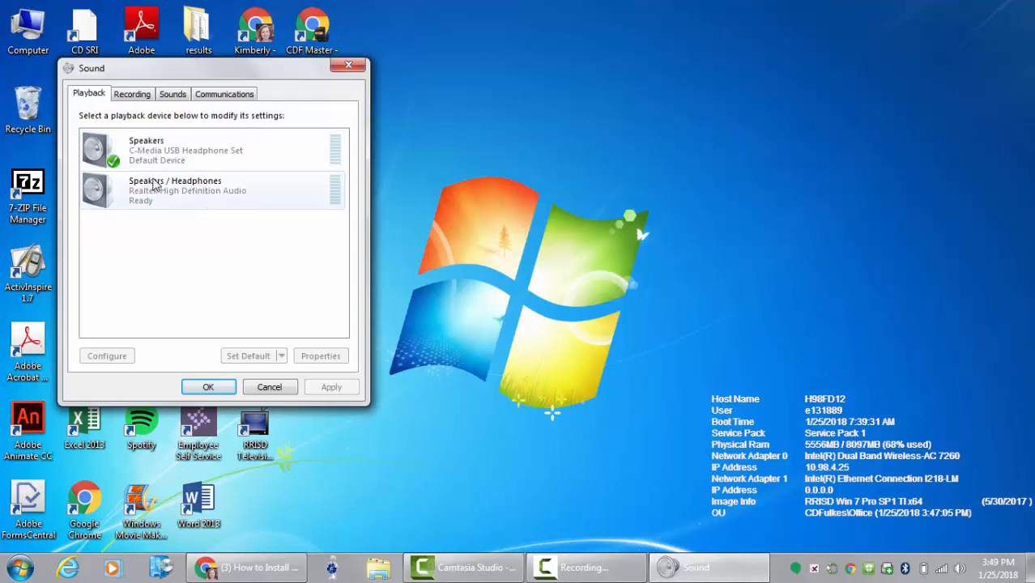
{"action": "mouse_move", "coordinate": [186, 189]}
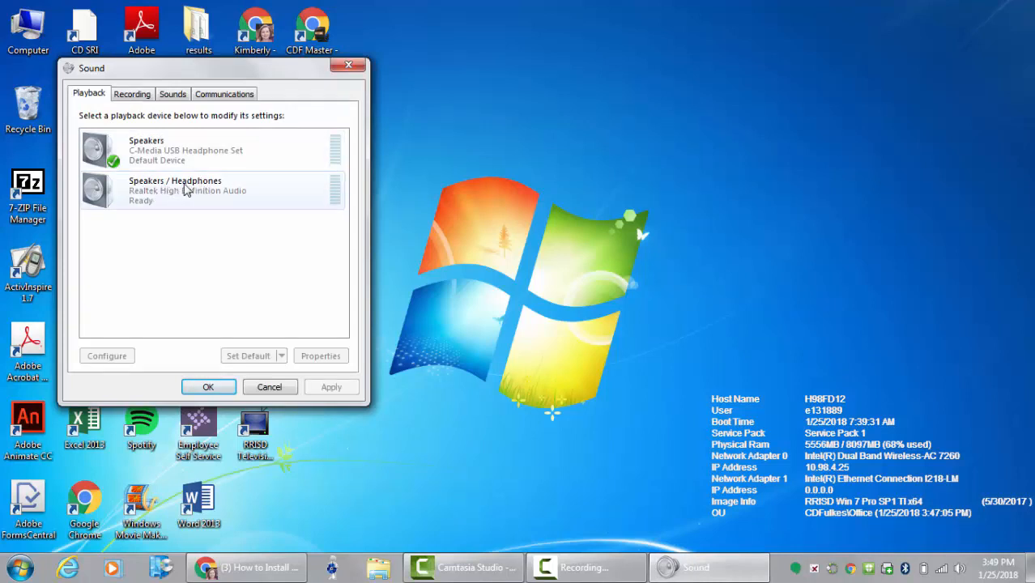
{"action": "left_click", "coordinate": [210, 191]}
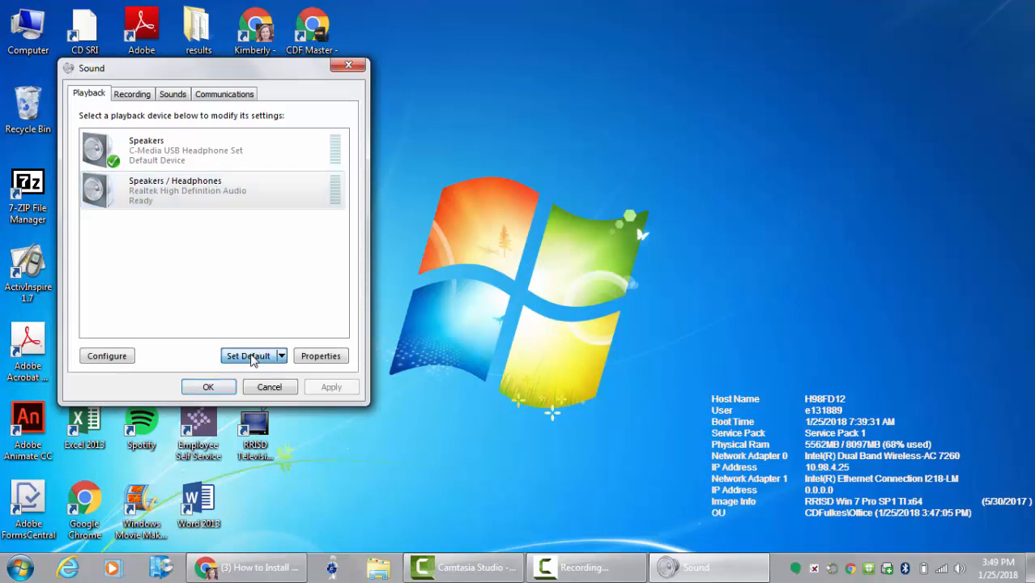
{"action": "left_click", "coordinate": [247, 356]}
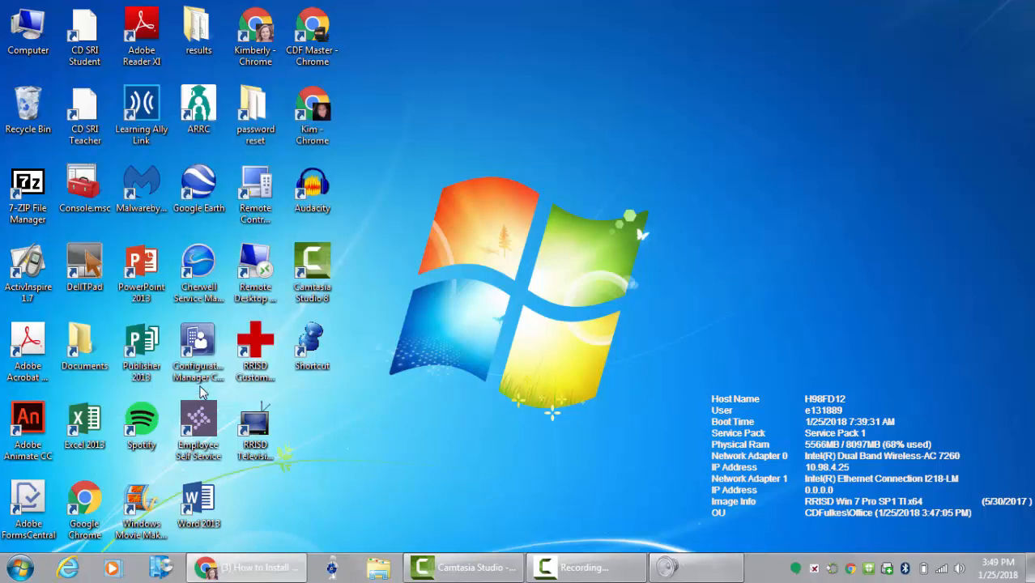
{"action": "mouse_move", "coordinate": [609, 280]}
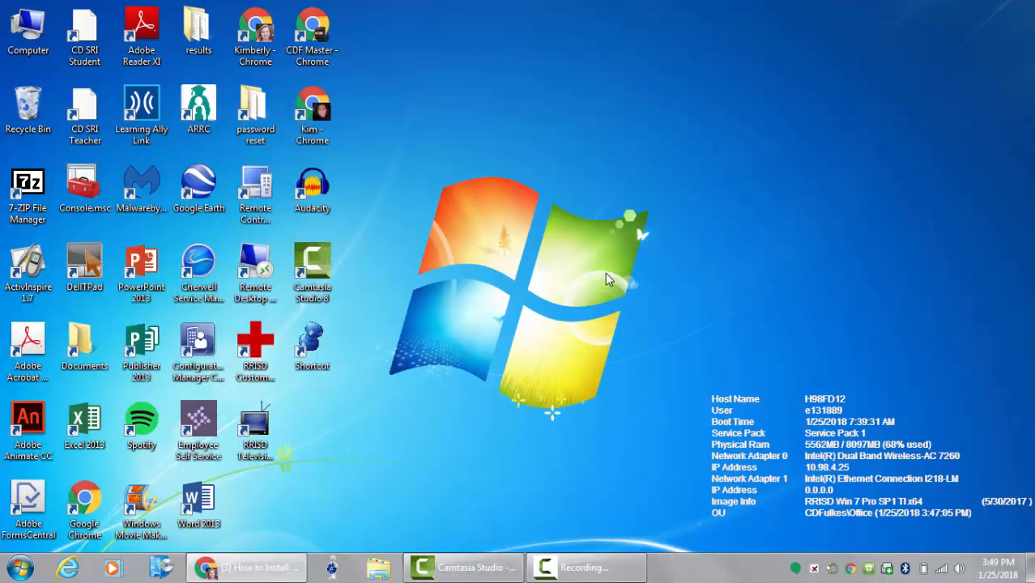
{"action": "mouse_move", "coordinate": [611, 291]}
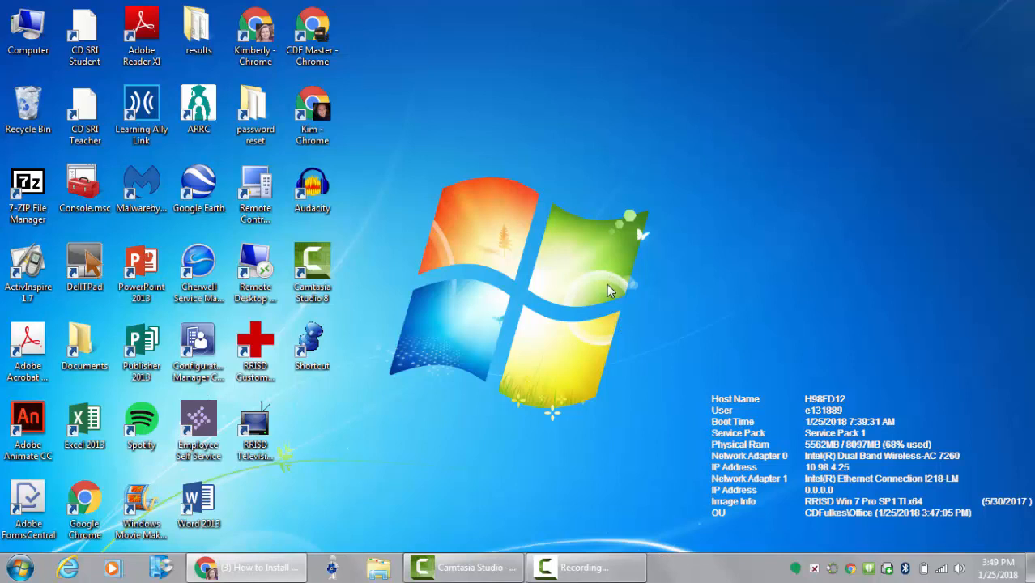
{"action": "mouse_move", "coordinate": [624, 278]}
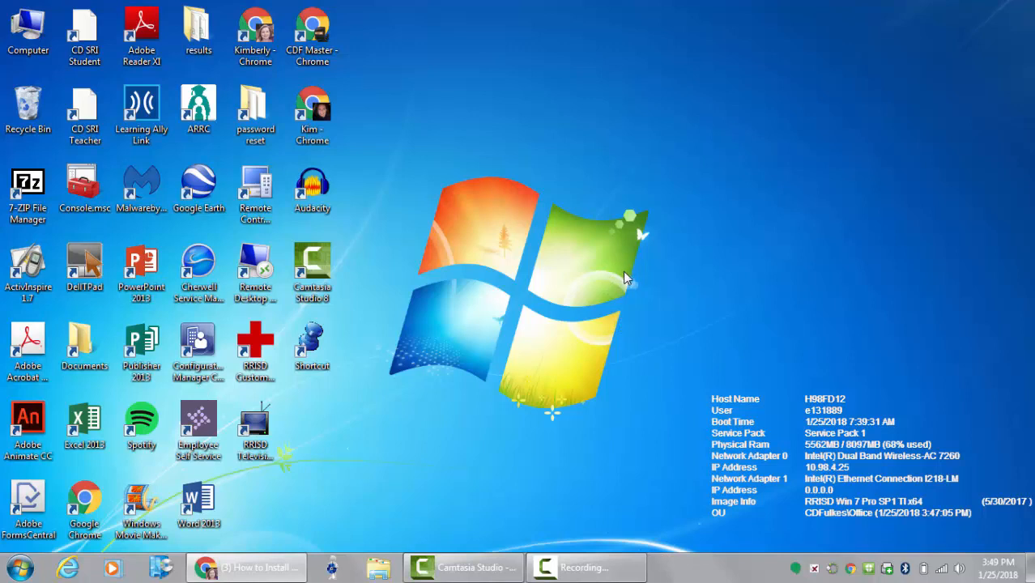
{"action": "mouse_move", "coordinate": [644, 267]}
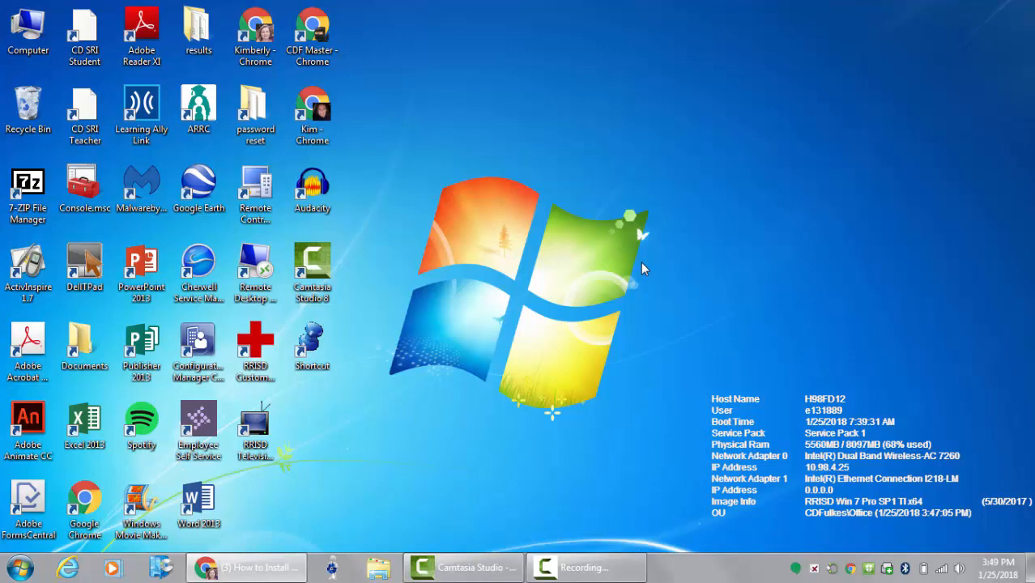
{"action": "mouse_move", "coordinate": [960, 566]}
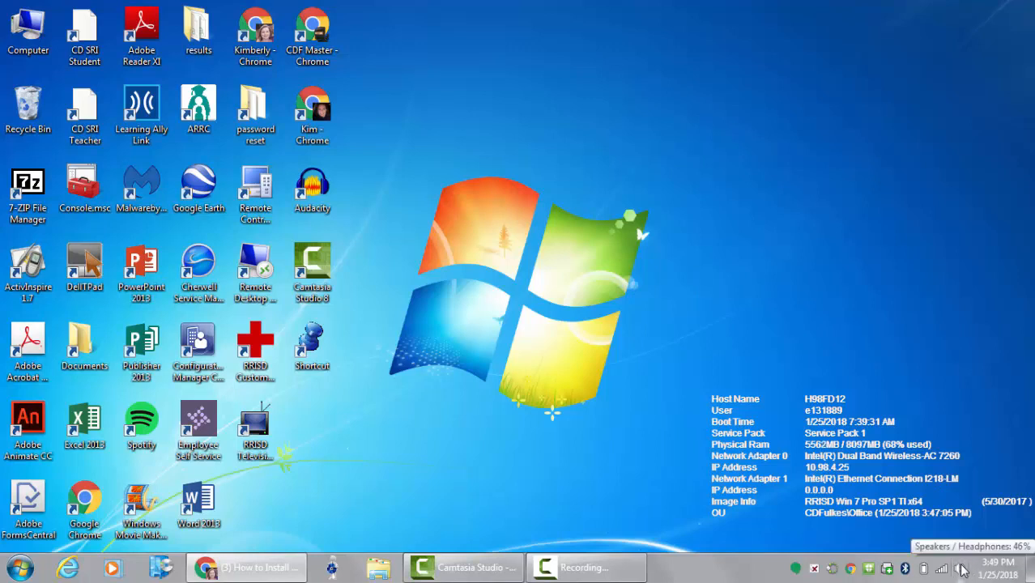
Select the C-Media USB Headphone Set microphone under Recording devices and confirm with OK.
{"action": "right_click", "coordinate": [960, 567]}
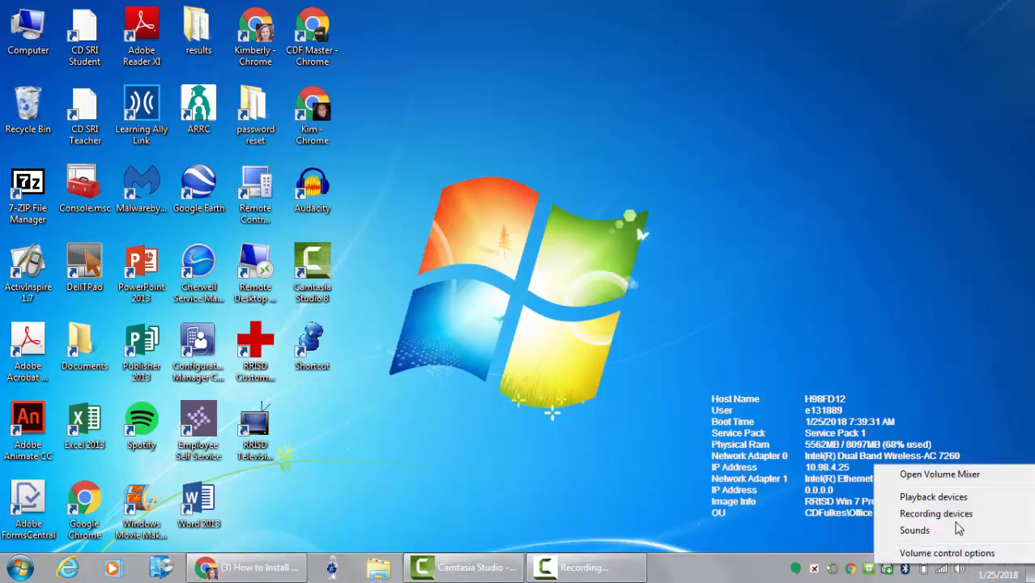
{"action": "mouse_move", "coordinate": [936, 514]}
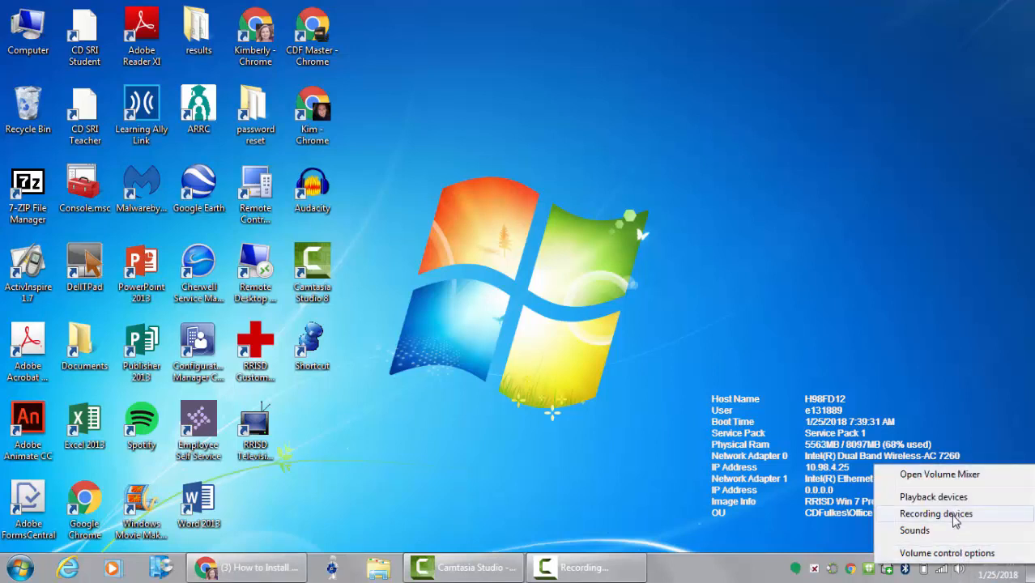
{"action": "left_click", "coordinate": [936, 513]}
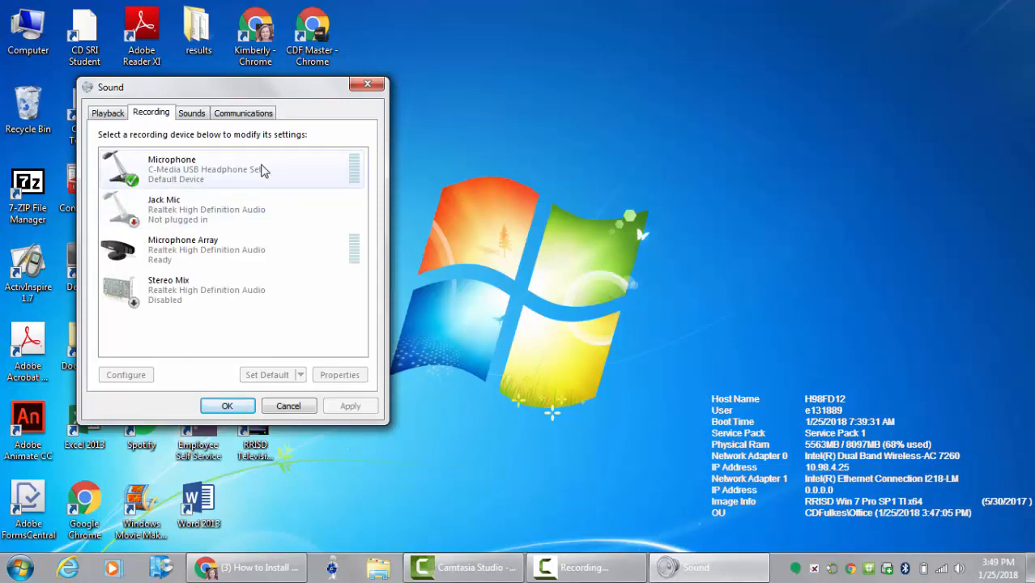
{"action": "mouse_move", "coordinate": [207, 170]}
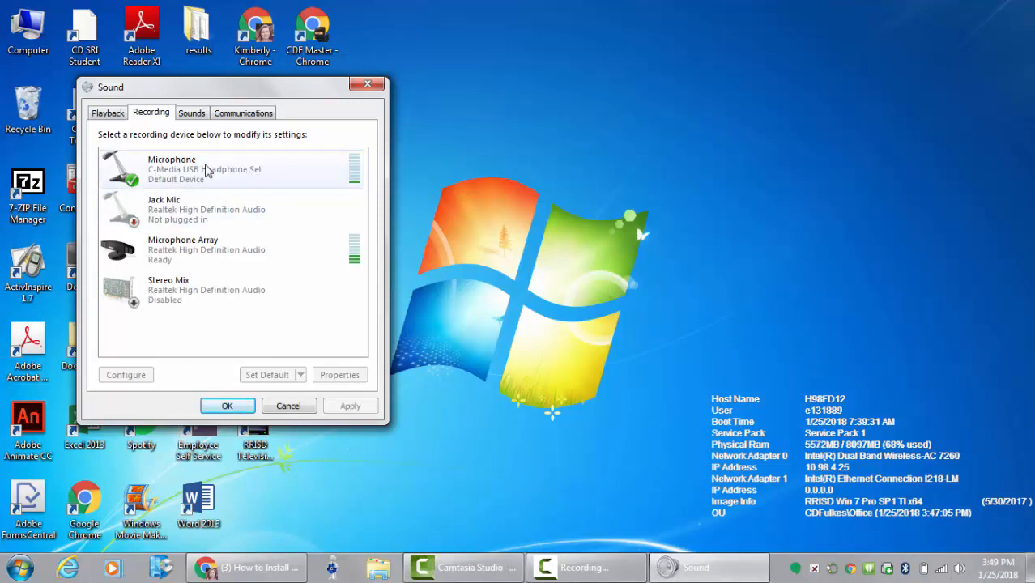
{"action": "mouse_move", "coordinate": [223, 173]}
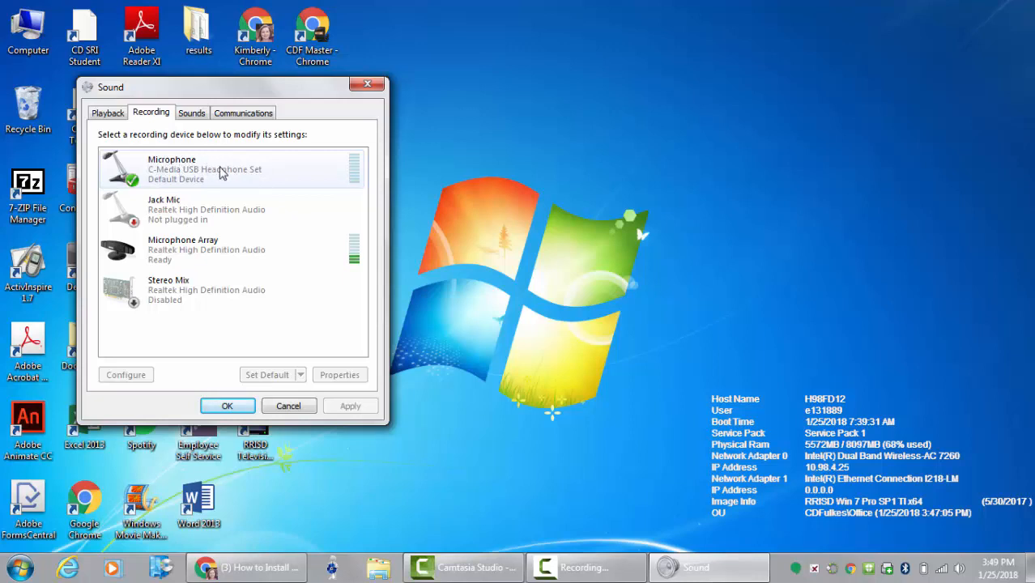
{"action": "left_click", "coordinate": [226, 169]}
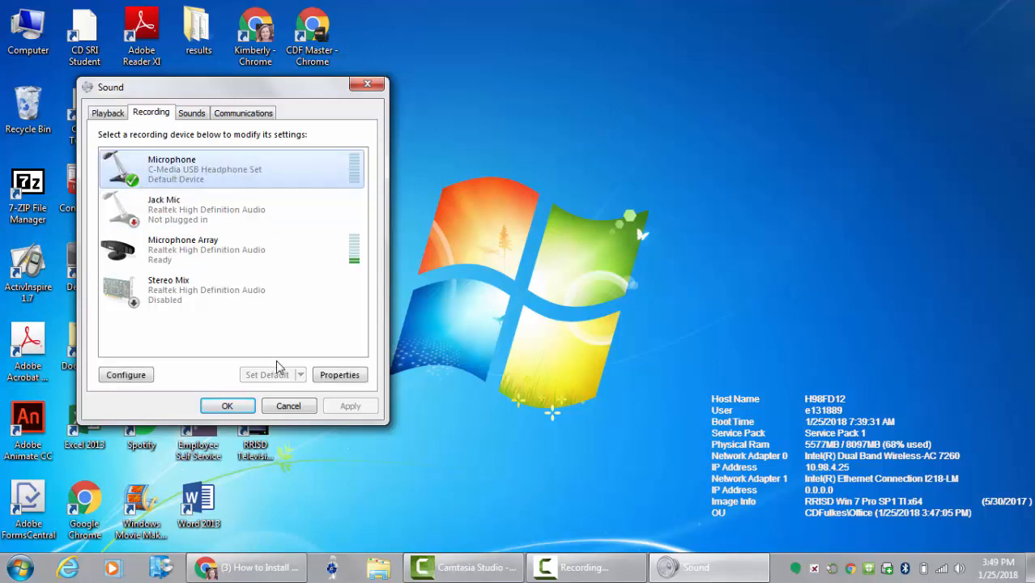
{"action": "mouse_move", "coordinate": [268, 371]}
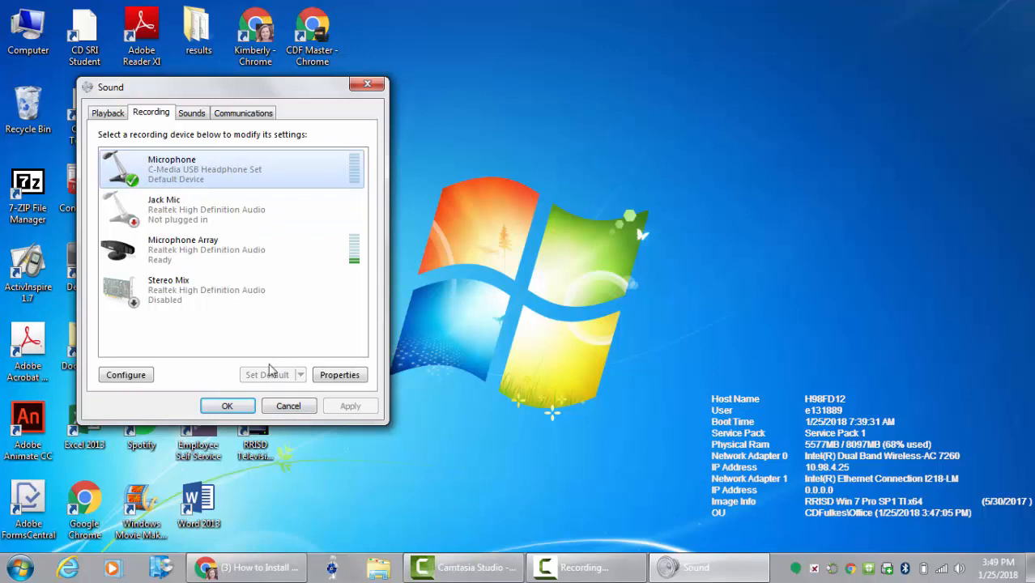
{"action": "mouse_move", "coordinate": [141, 182]}
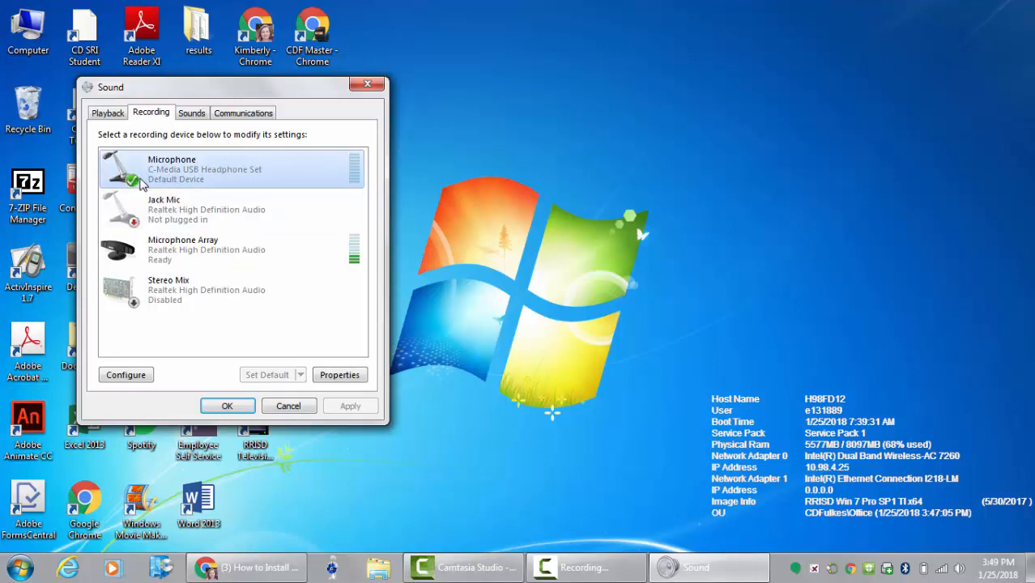
{"action": "mouse_move", "coordinate": [227, 406]}
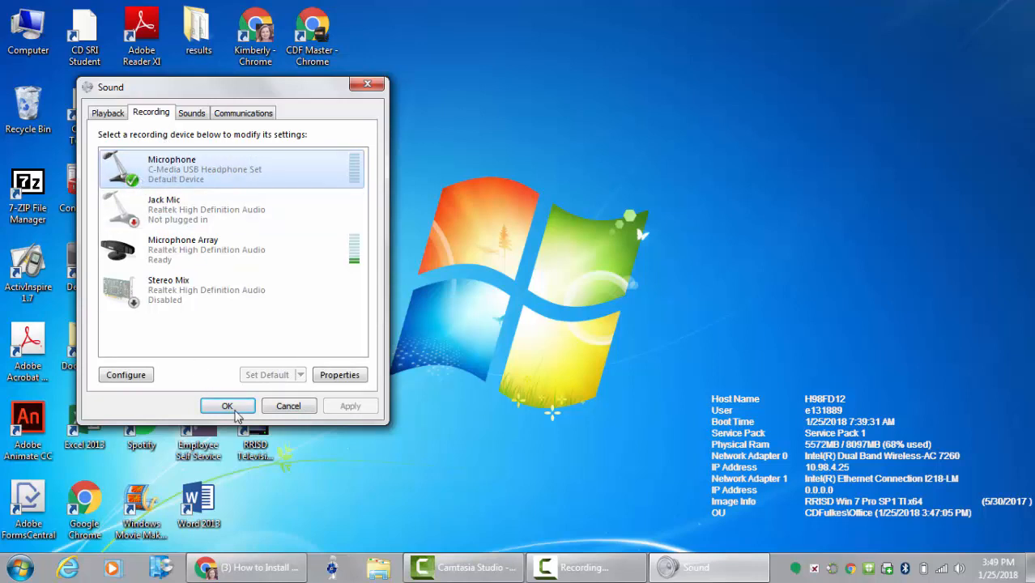
{"action": "left_click", "coordinate": [226, 406]}
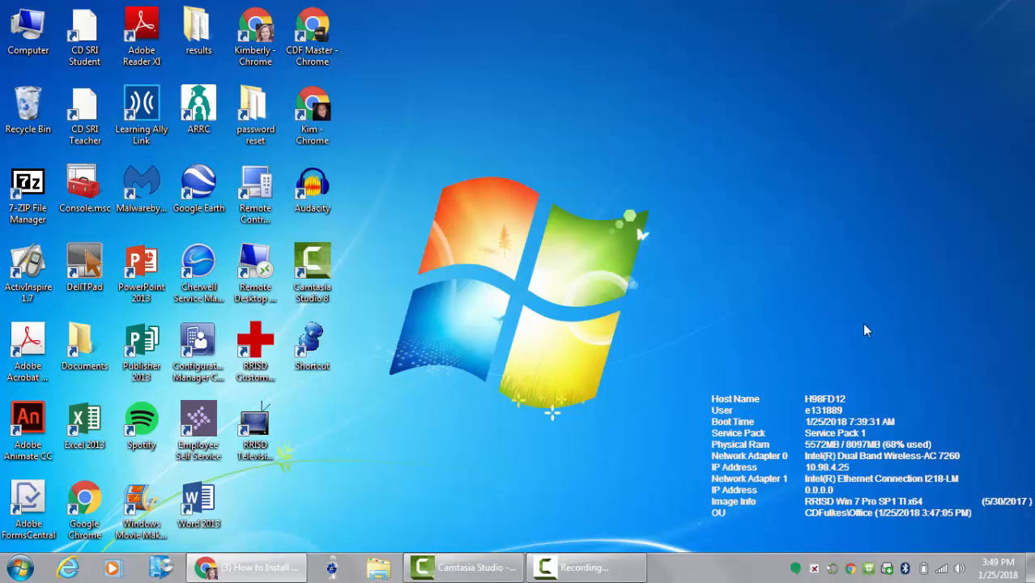
{"action": "mouse_move", "coordinate": [847, 271]}
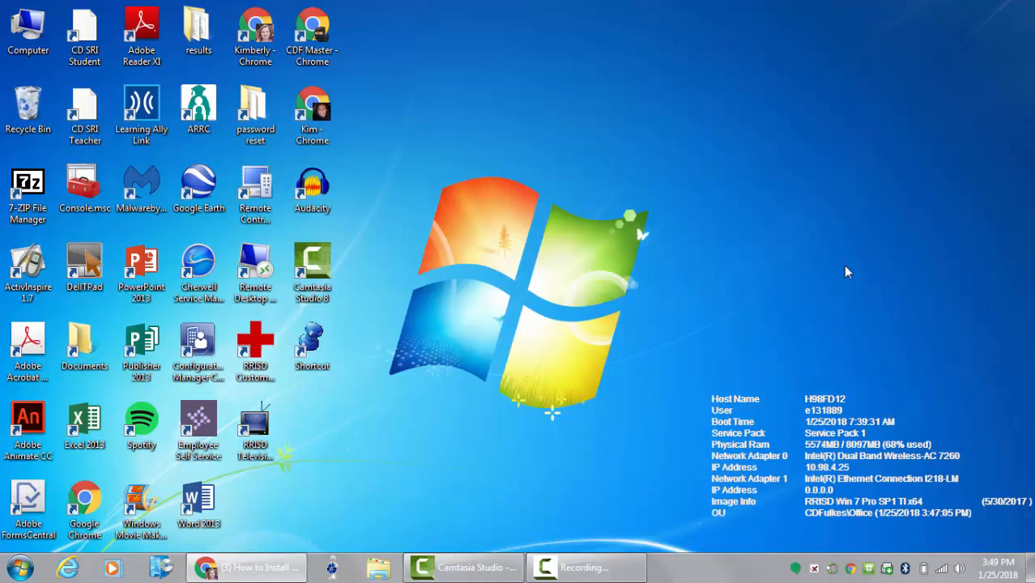